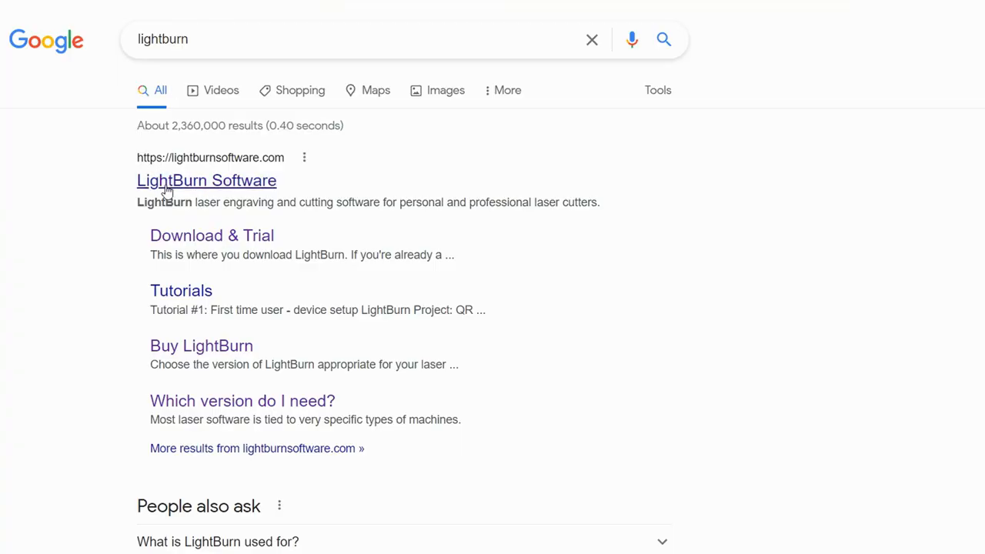
# Open the LightBurn Software site and download the Windows 64-bit V1.2.01 installer.
pyautogui.click(207, 180)
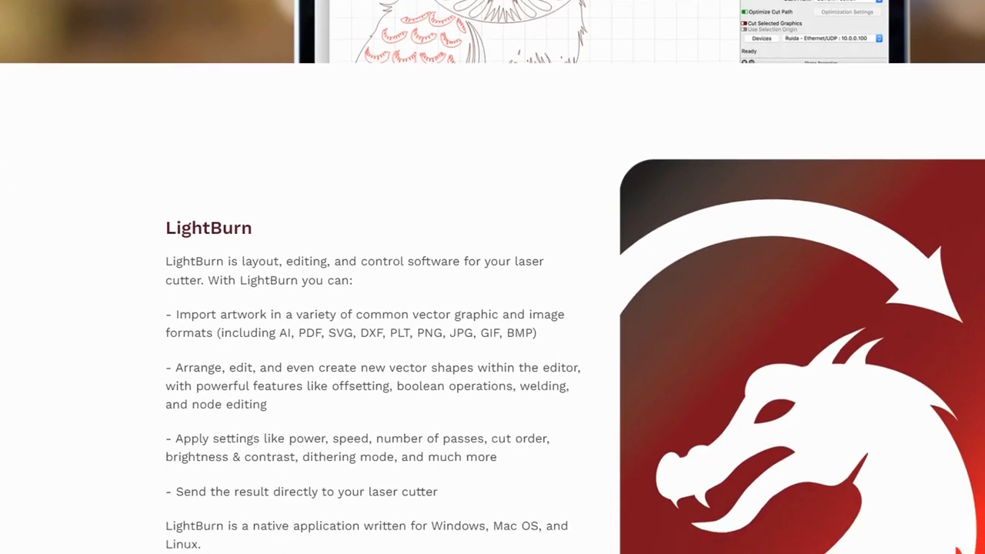
pyautogui.scroll(-3)
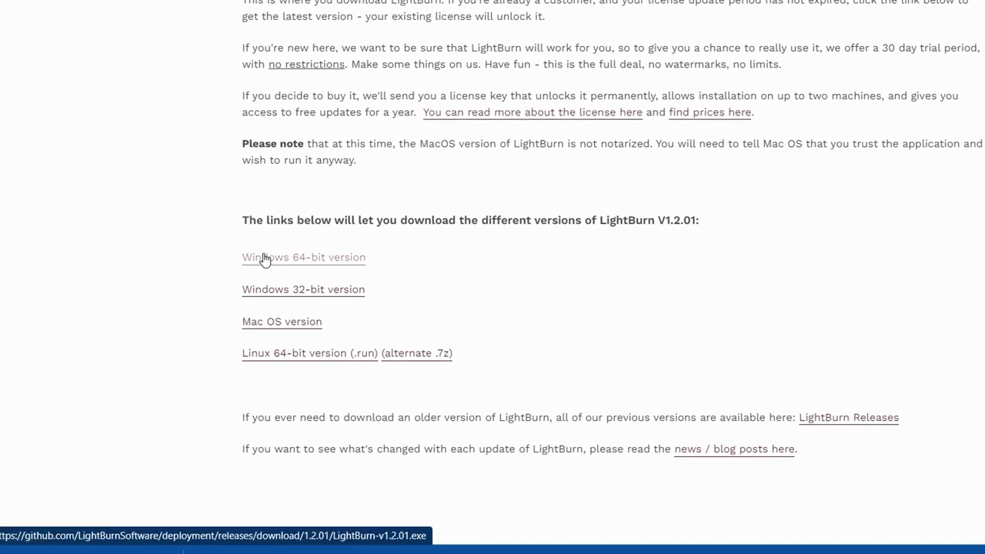
pyautogui.click(304, 257)
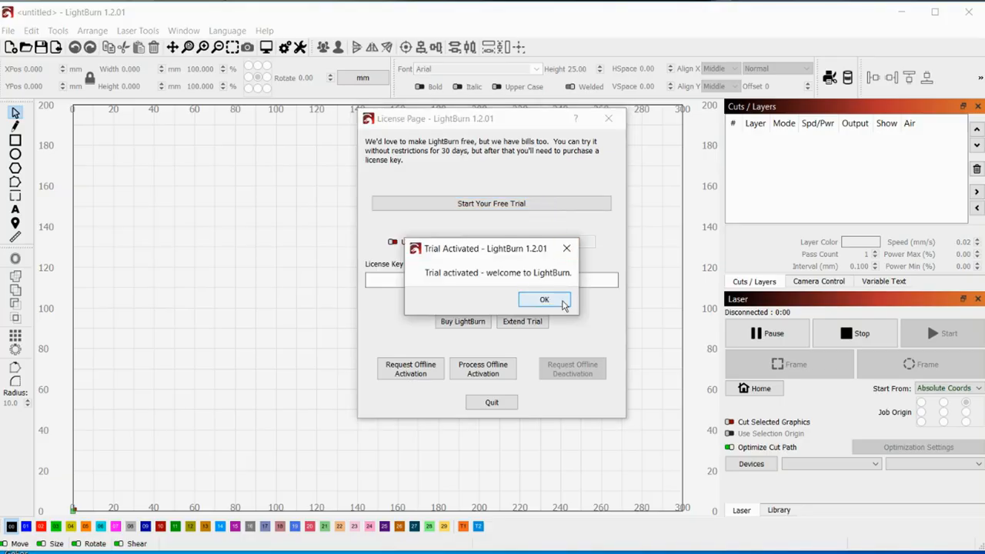
# Acknowledge the trial and add the detected GRBL laser as 'Laserstorm S10' (410 x 400 mm).
pyautogui.click(544, 299)
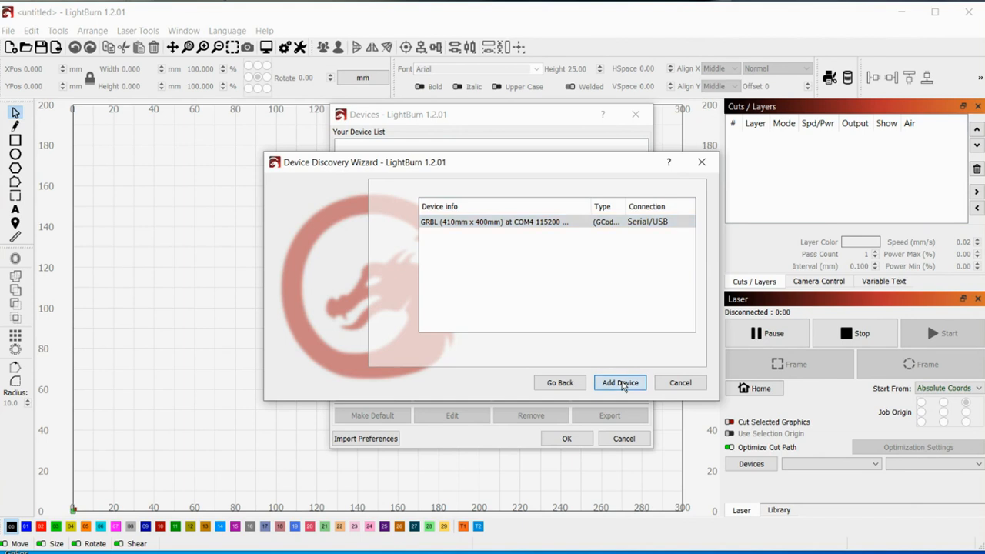
pyautogui.click(620, 383)
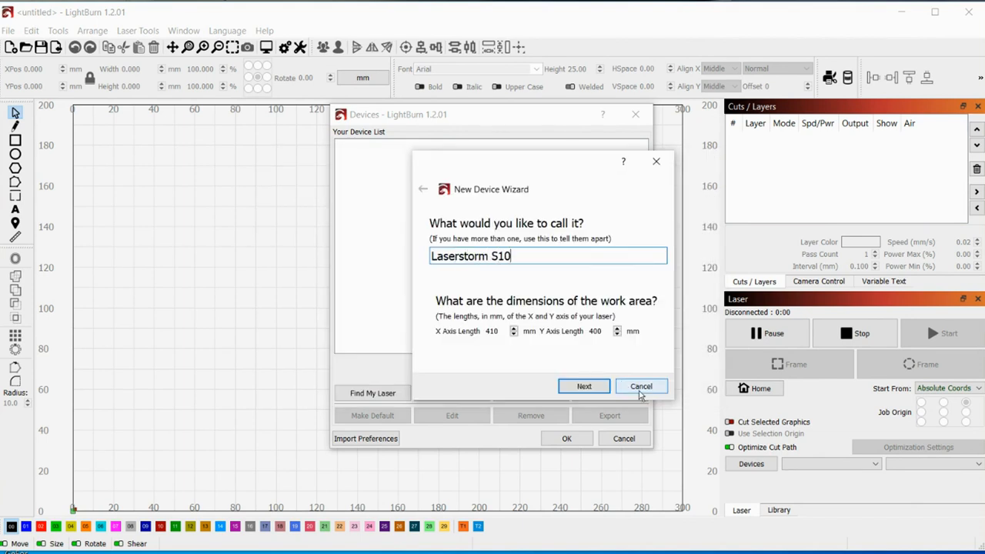
pyautogui.click(583, 386)
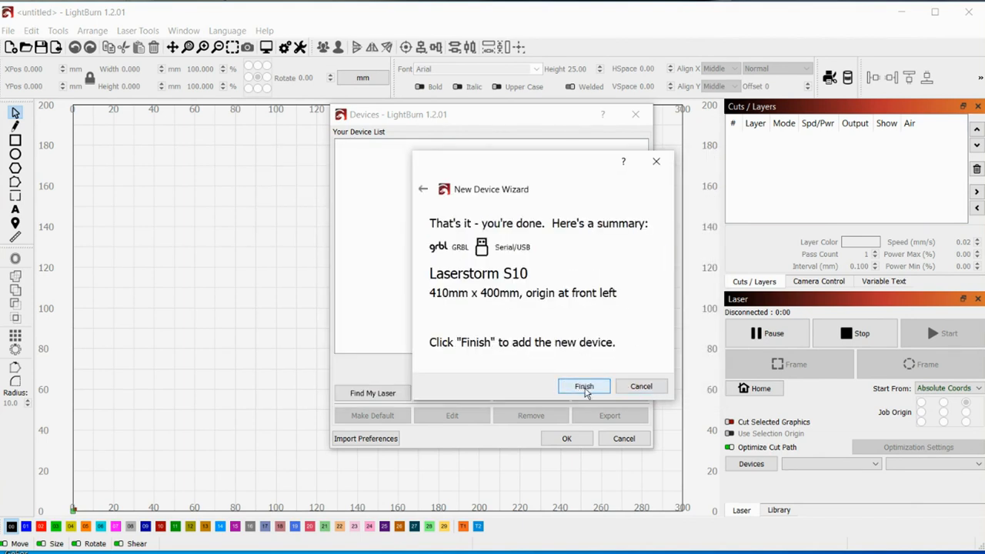
pyautogui.click(583, 385)
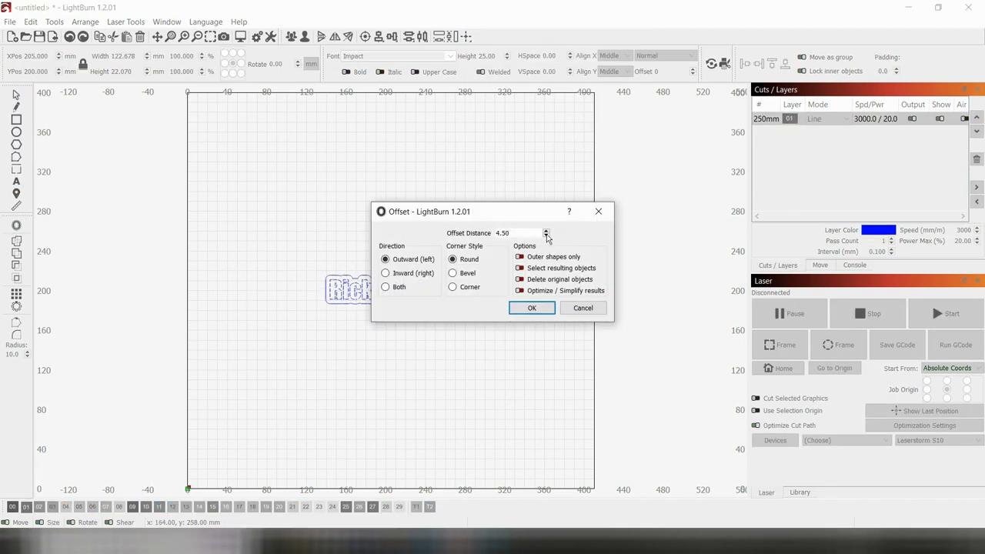
# Set the offset distance to 4.5 for the outward rounded outline around the name.
pyautogui.click(531, 308)
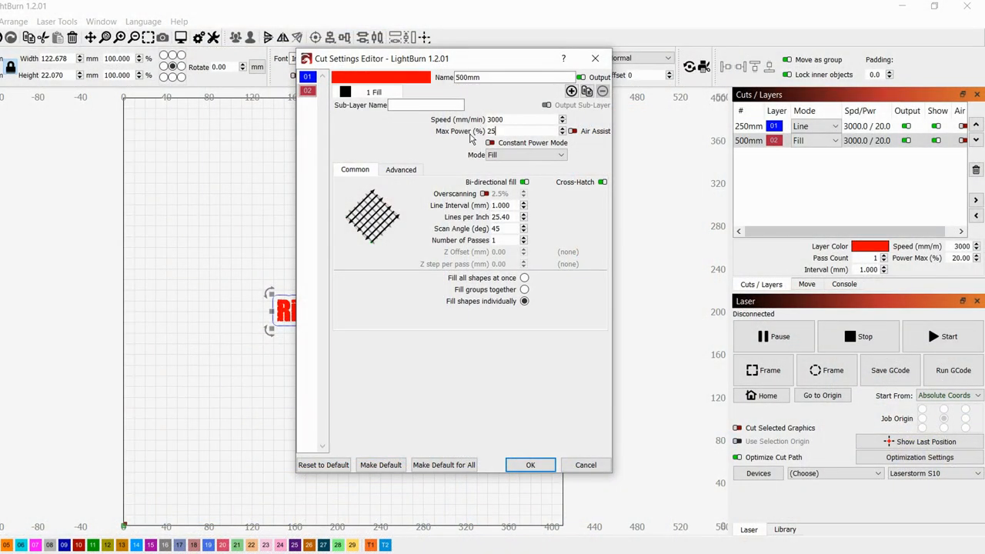
# Enter 25% maximum power for the cross-hatched 500mm fill layer.
pyautogui.click(530, 465)
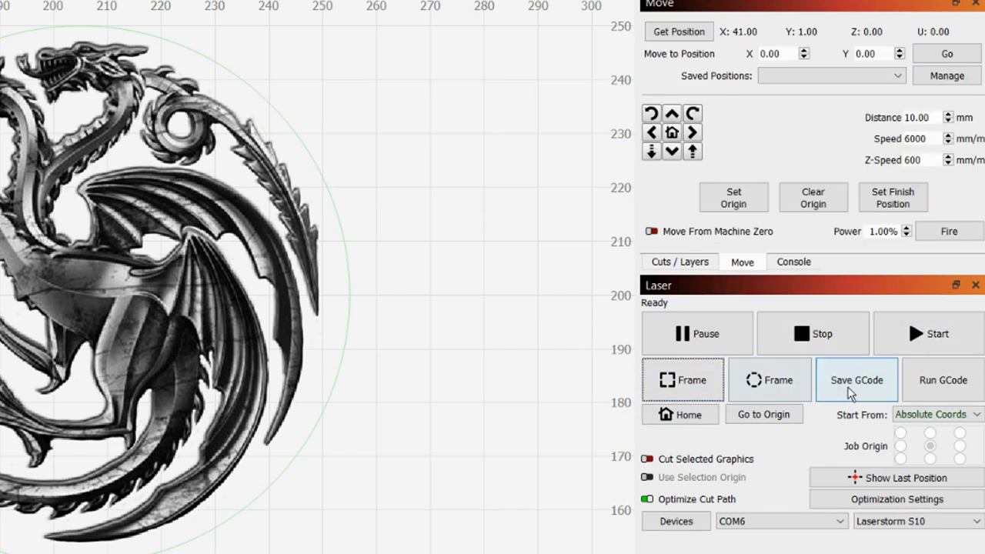
# Start saving the job as G-code via Save GCode in the Laser panel.
pyautogui.click(856, 379)
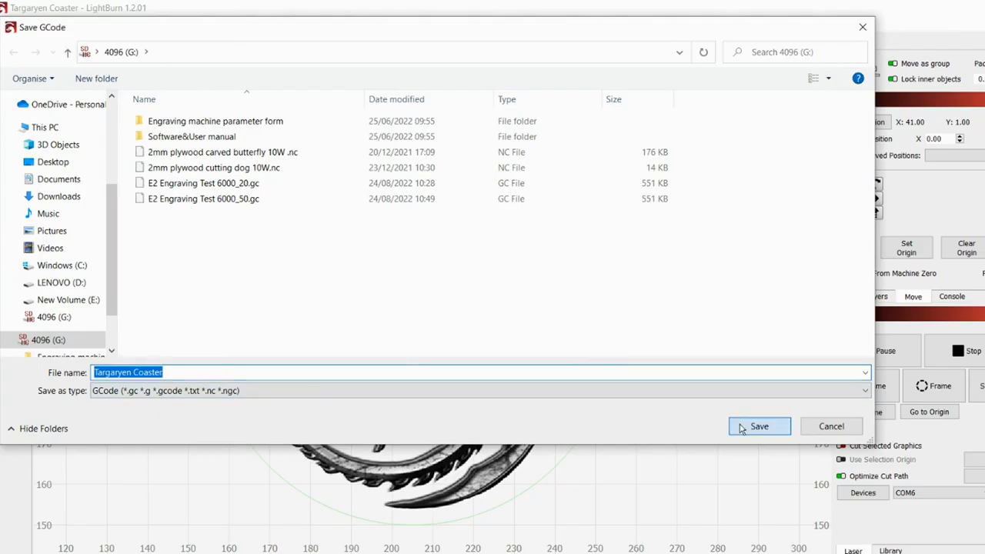